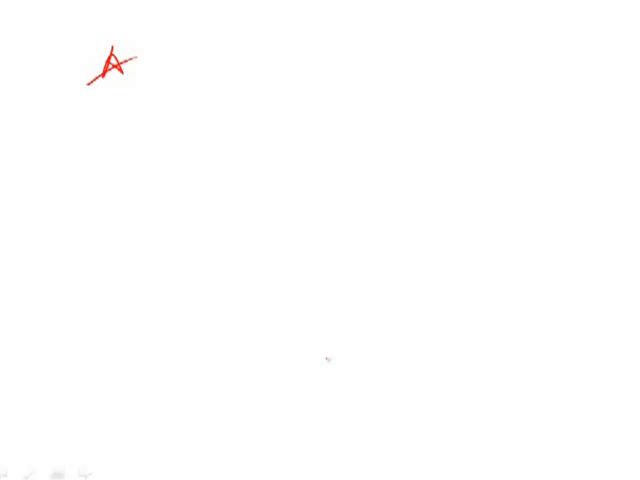
Handwrite a red letter B just below the crossed-out A
{"action": "left_click_drag", "start_coordinate": [108, 95], "coordinate": [122, 118]}
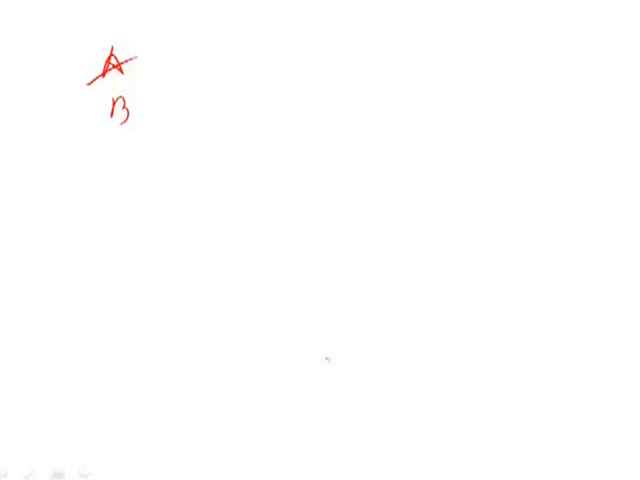
Strike through B in red, then add a circled C and a crossed-out D beneath it
{"action": "left_click_drag", "start_coordinate": [100, 125], "coordinate": [150, 95]}
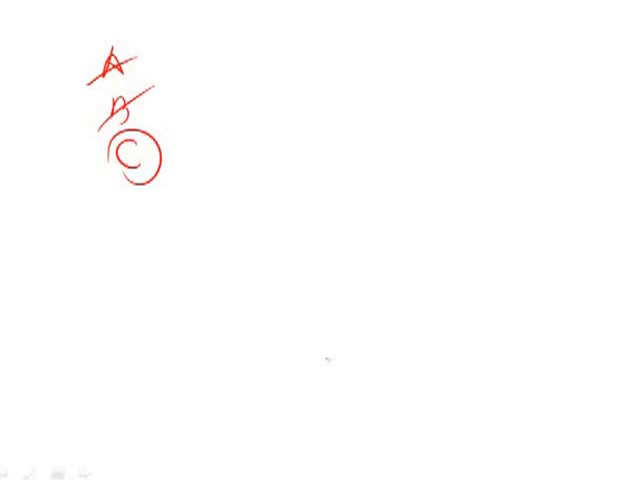
{"action": "left_click_drag", "start_coordinate": [120, 205], "coordinate": [135, 220]}
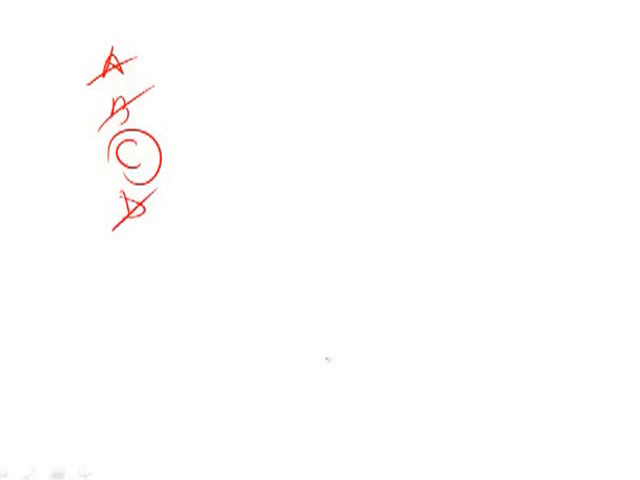